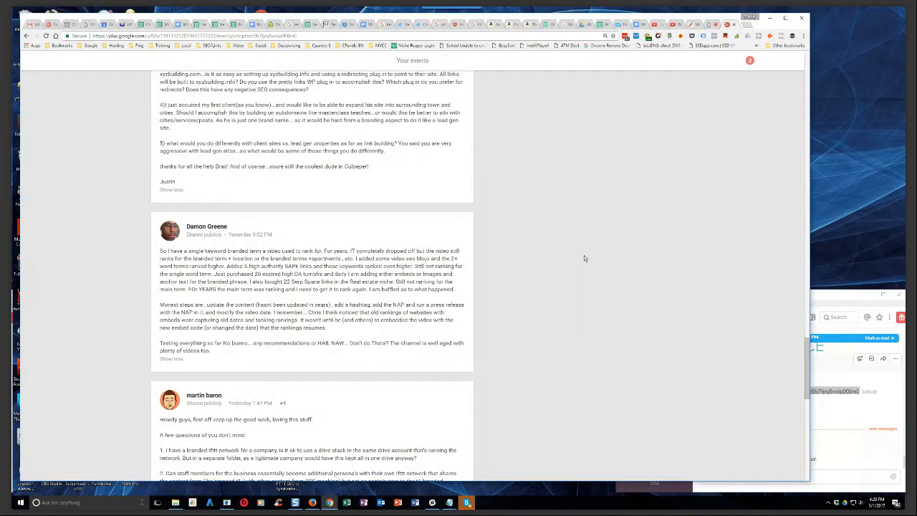
mouse_move(587, 259)
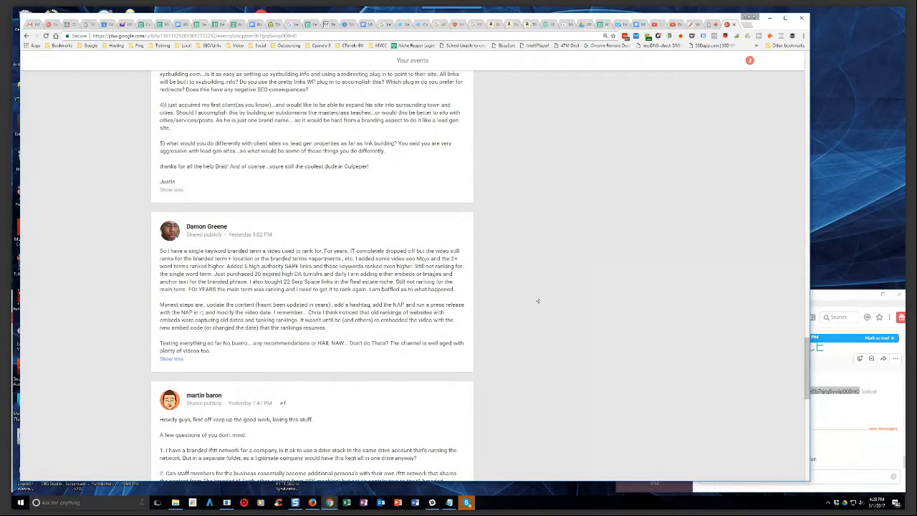
mouse_move(643, 296)
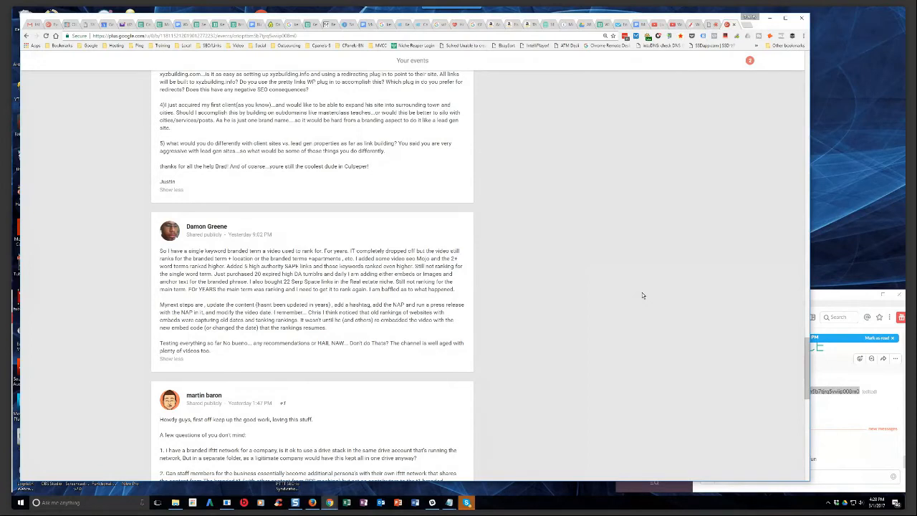
mouse_move(636, 296)
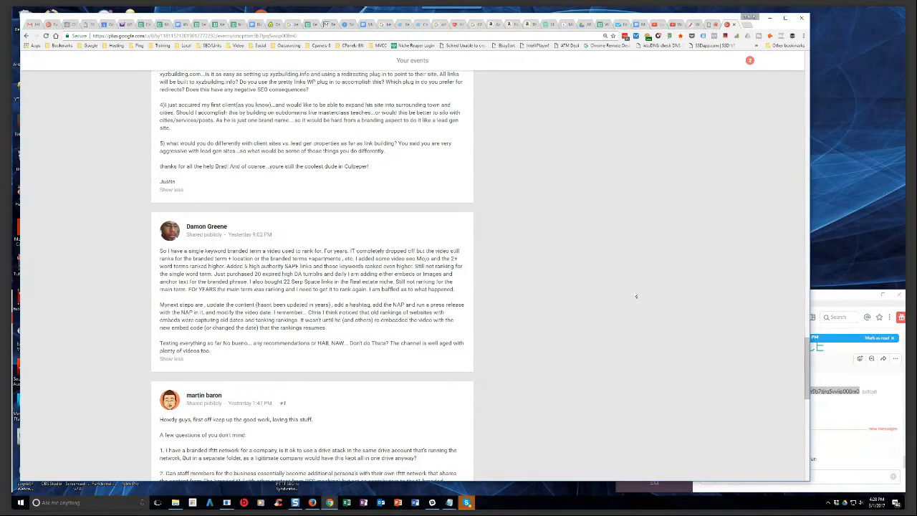
mouse_move(619, 293)
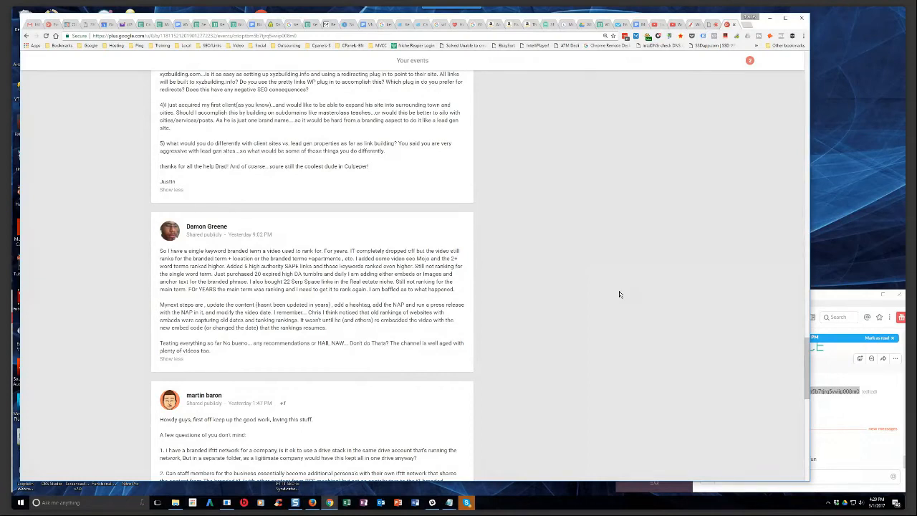
mouse_move(597, 301)
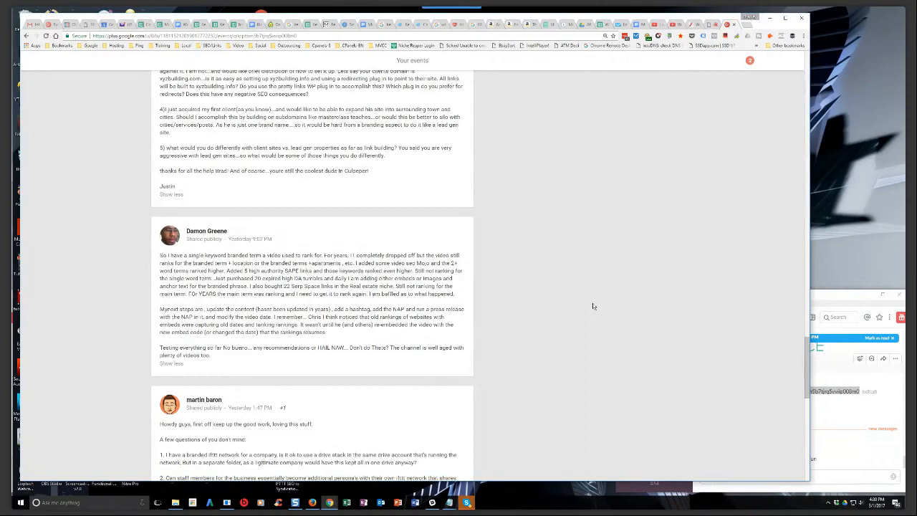
scroll("up", 3)
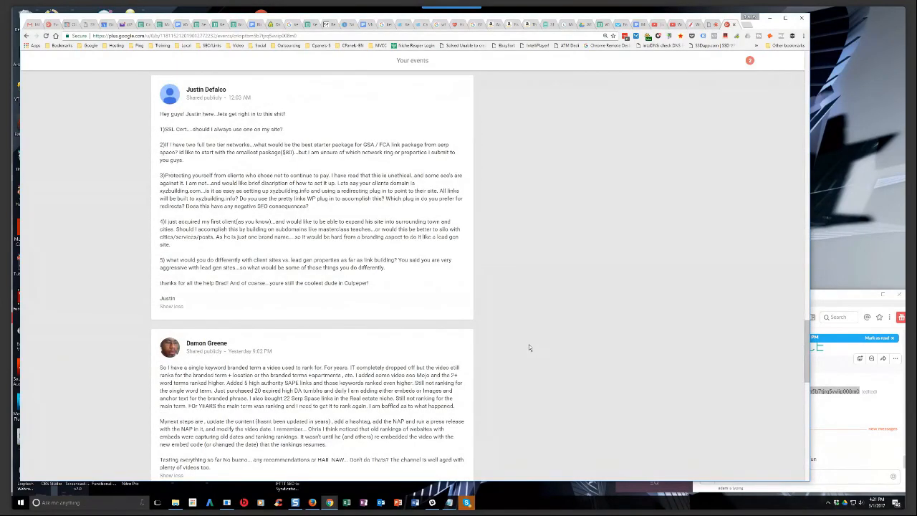
scroll("down", 3)
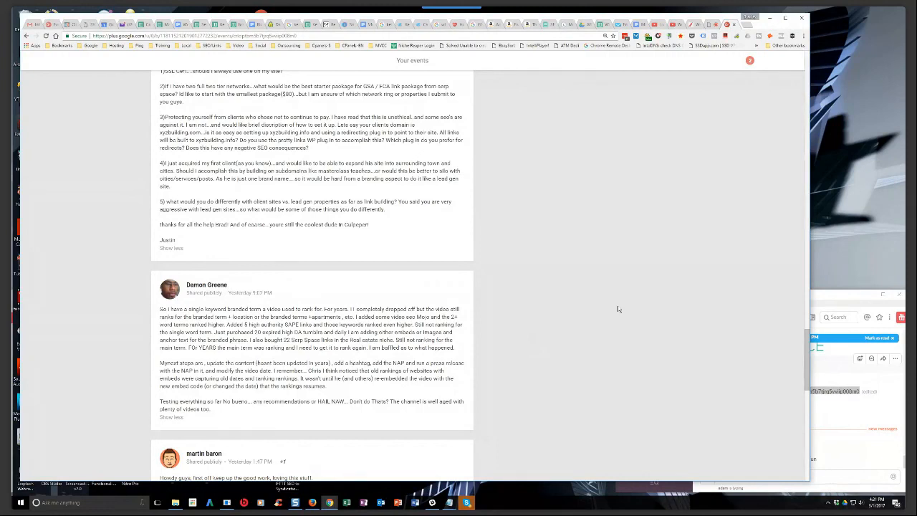
mouse_move(607, 309)
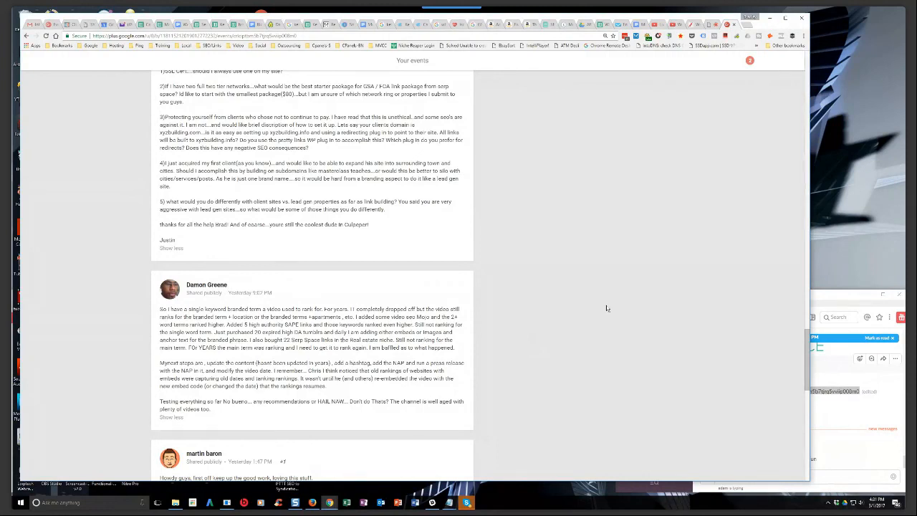